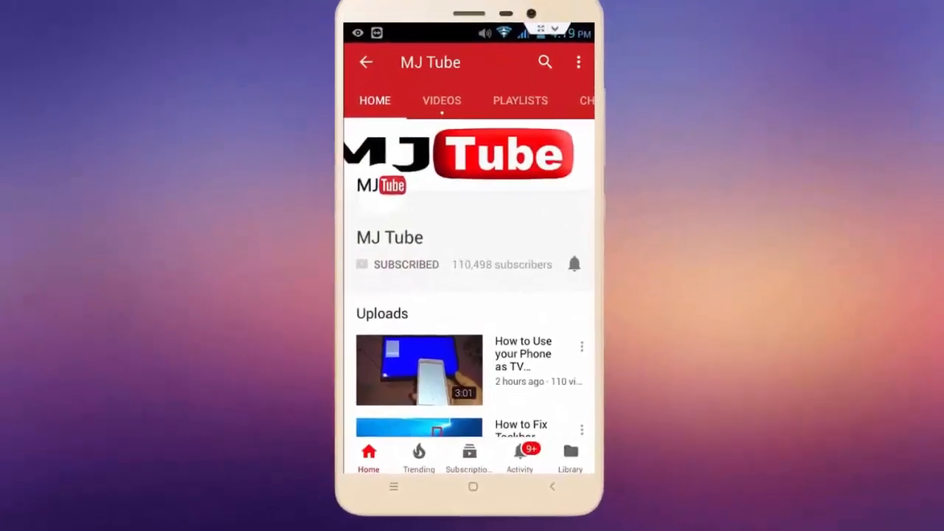
Step: Tap the bell beside Subscribed to get all MJ Tube channel notifications
left_click(575, 264)
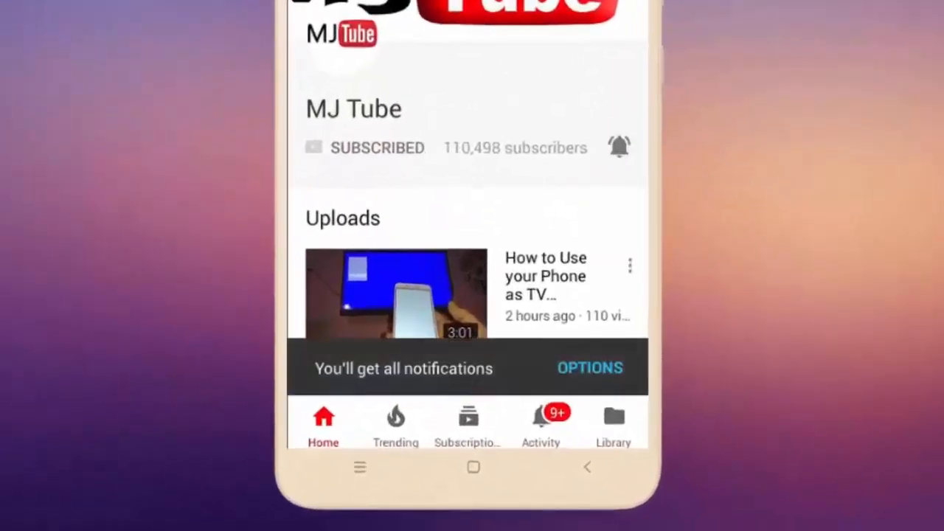